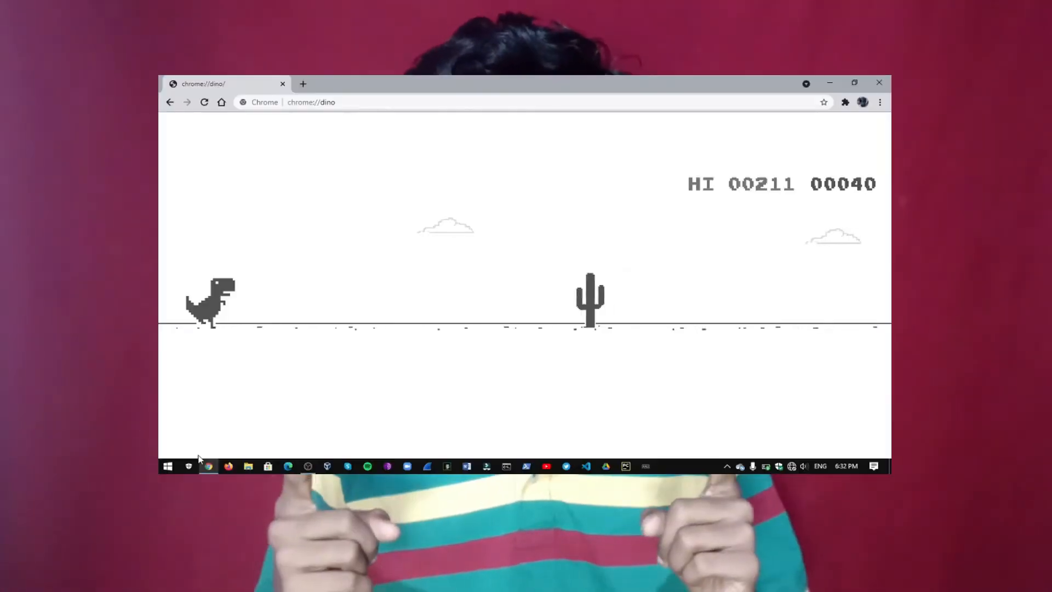
Jump once in the Dino game, then close Chrome to reveal the desktop.
key(space)
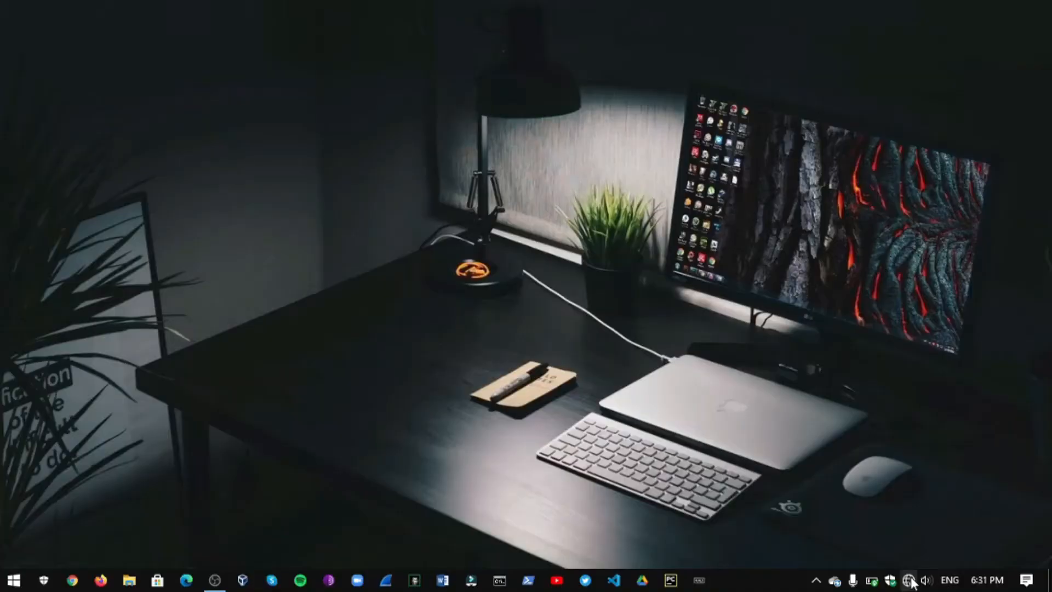
Launch Chrome from the taskbar and enter chrome://dino in a new tab.
click(910, 579)
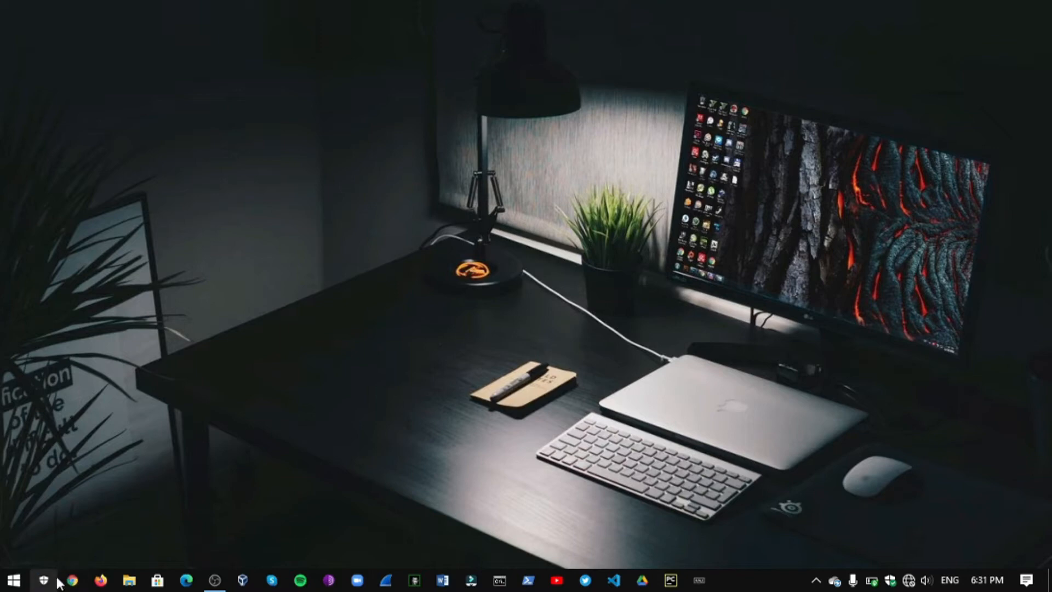
click(74, 580)
text(chrome://din)
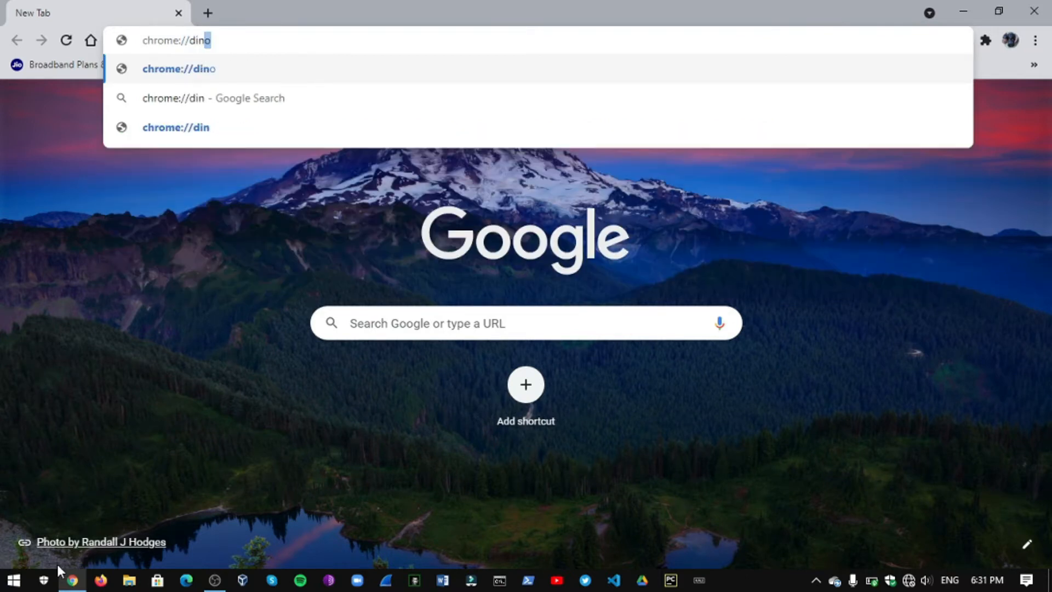
Load chrome://dino and play the Dino game until it ends at score 121.
text(o)
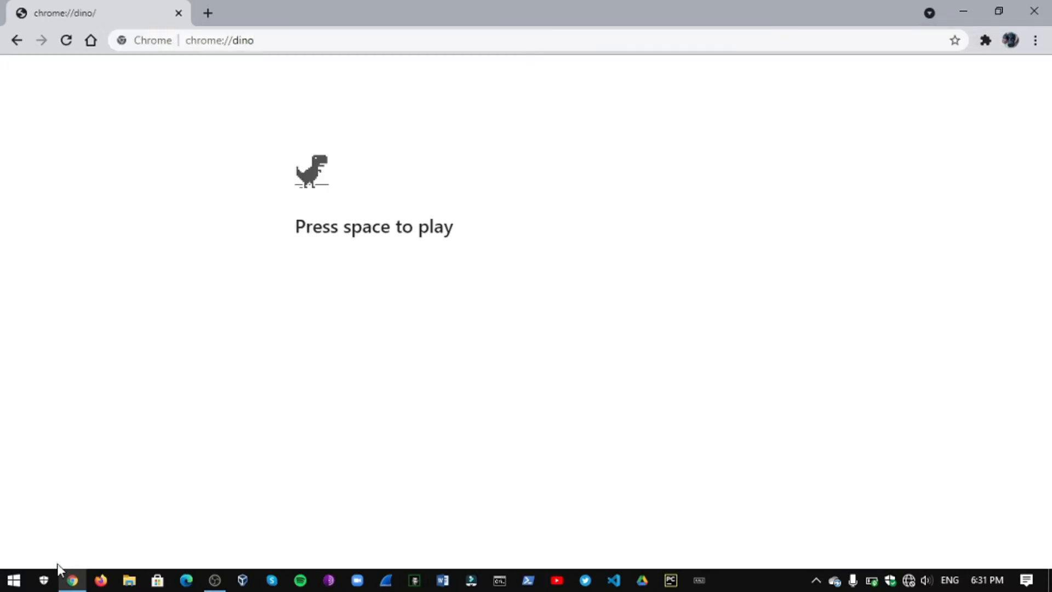
key(space)
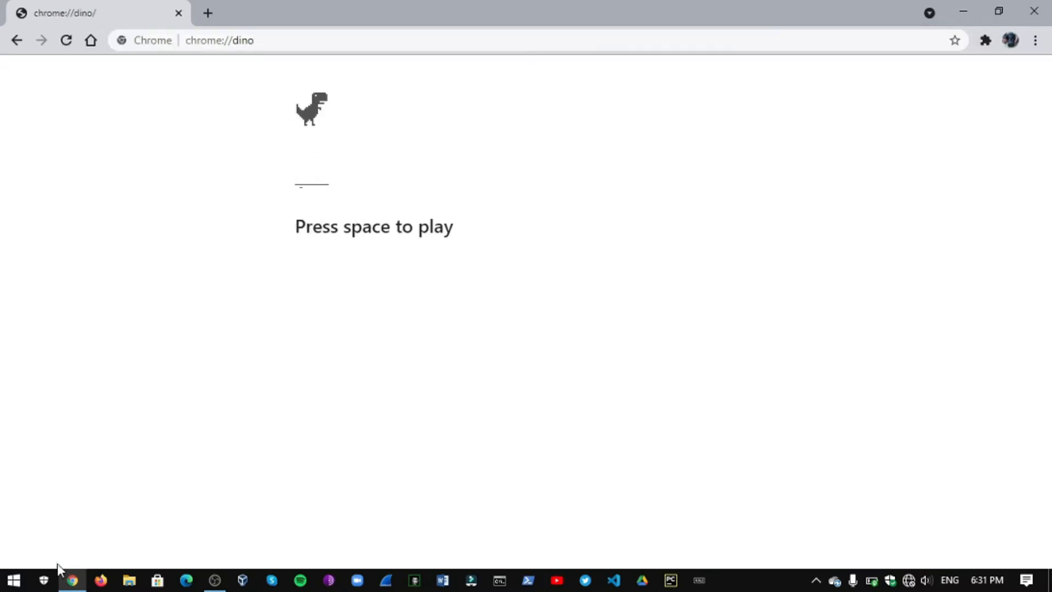
key(space)
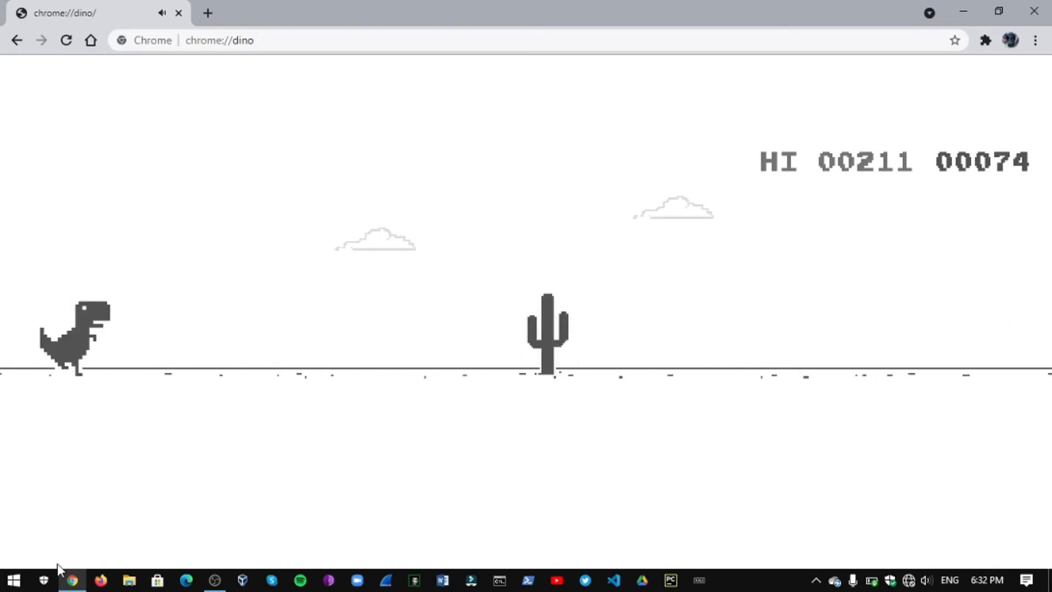
key(space)
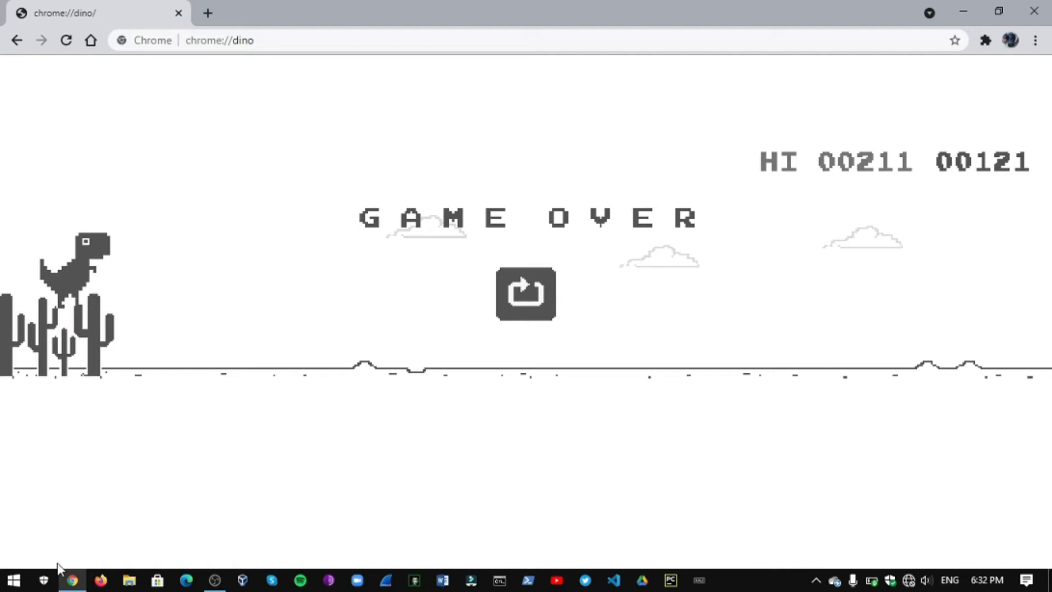
mouse_move(200, 418)
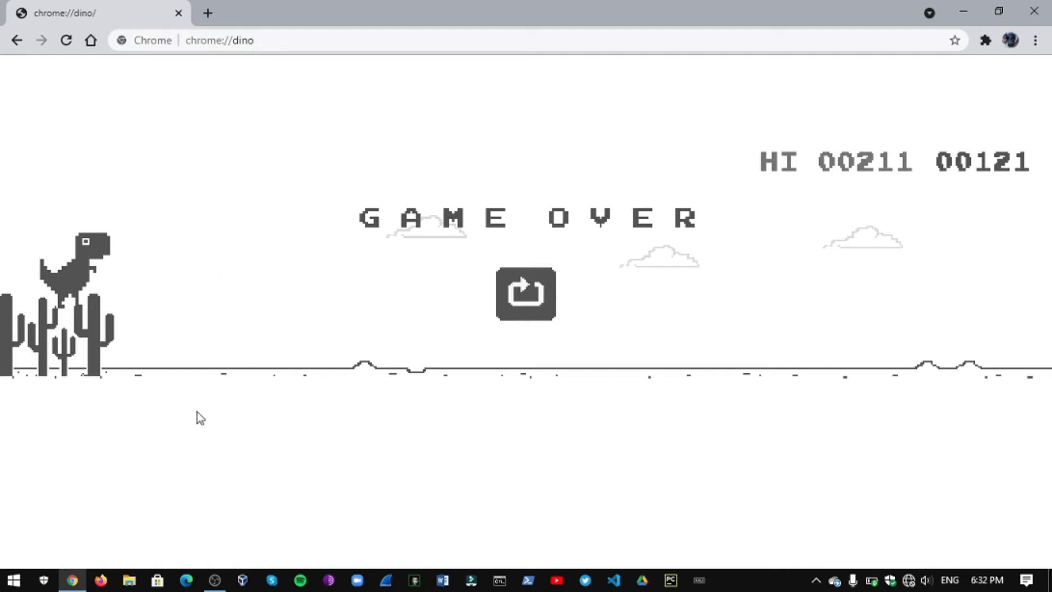
mouse_move(209, 263)
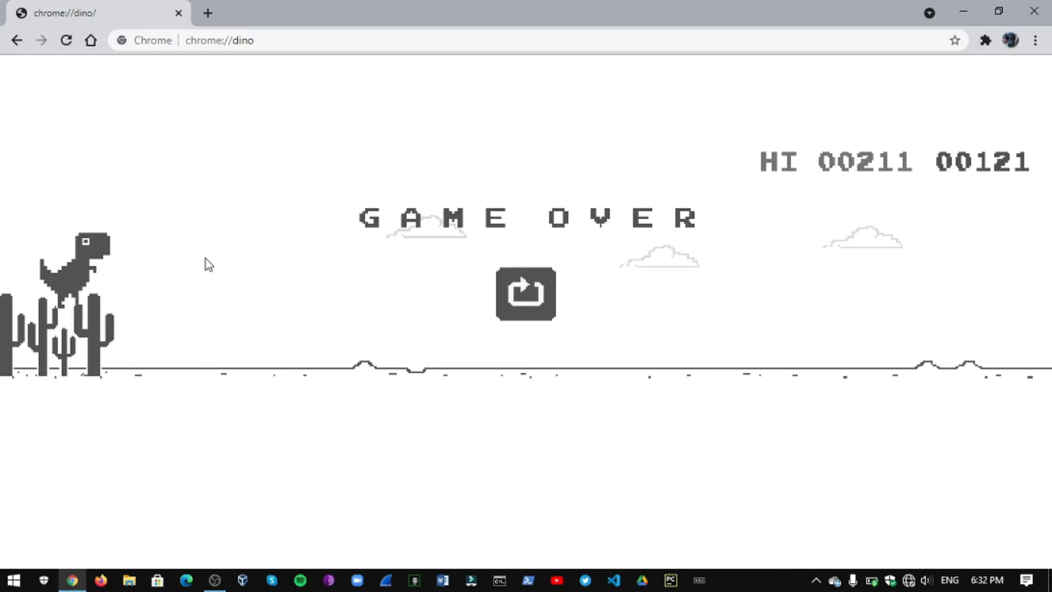
Inspect the game page and show the DevTools Console tab.
right_click(208, 263)
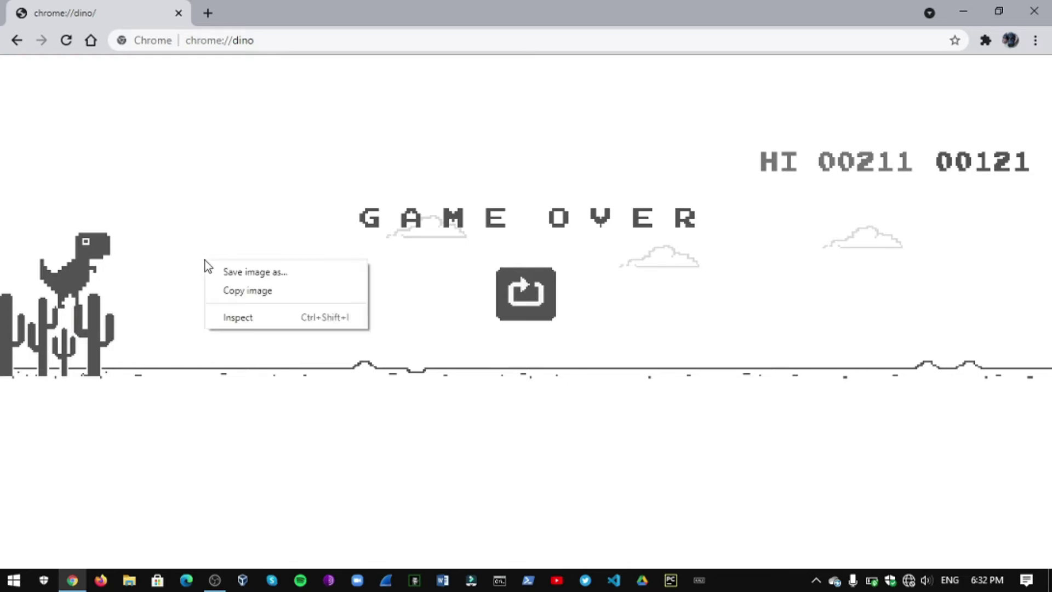
mouse_move(239, 317)
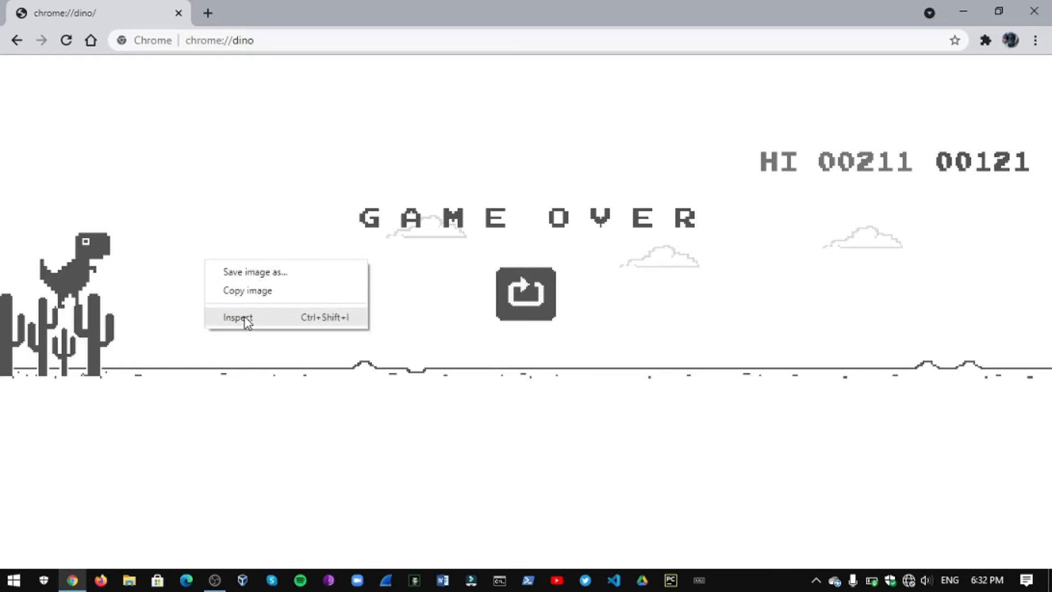
click(237, 317)
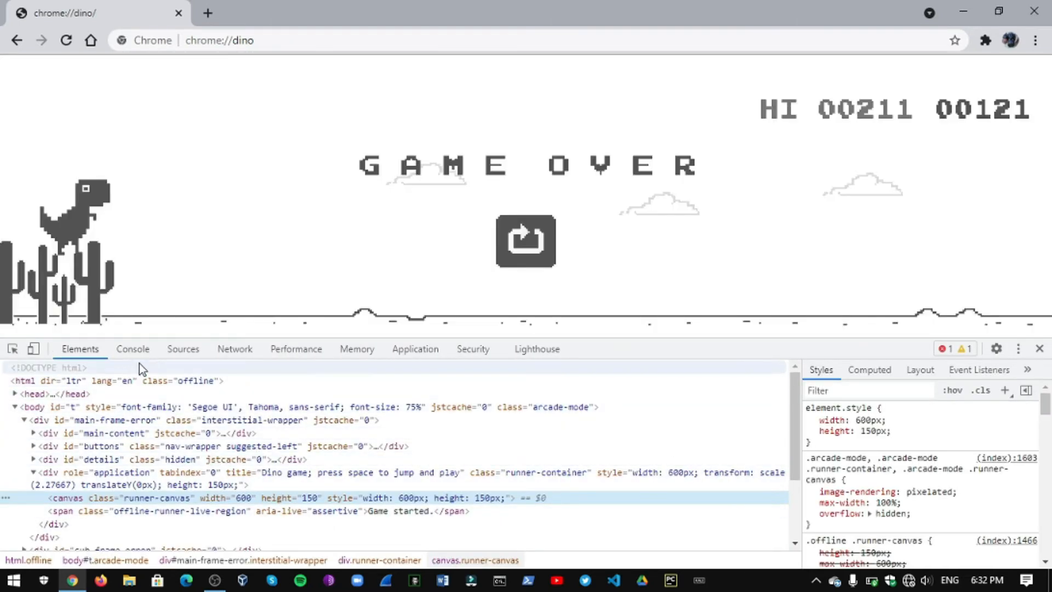
click(132, 349)
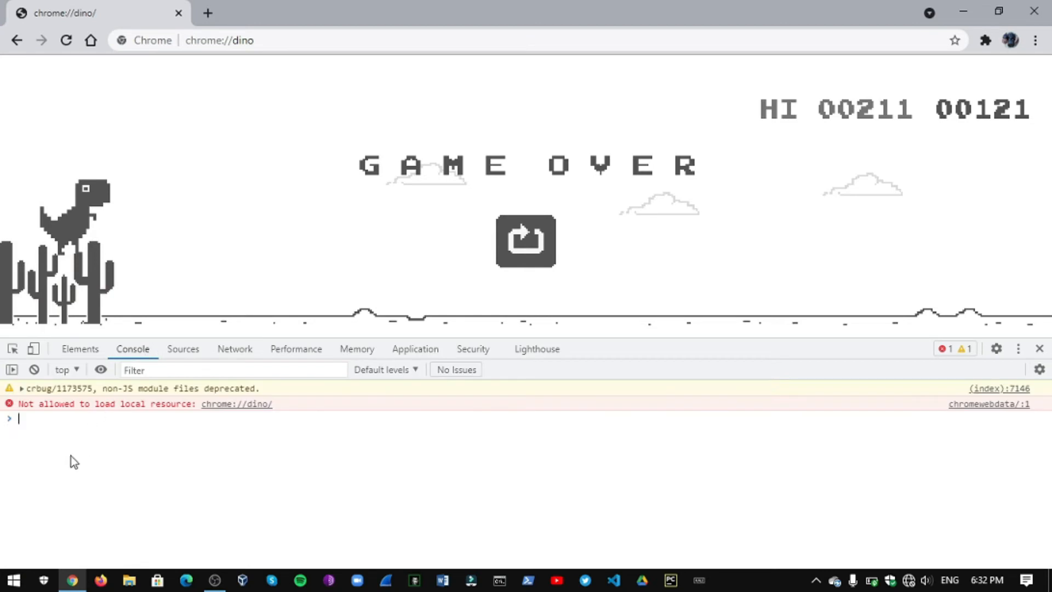
mouse_move(69, 458)
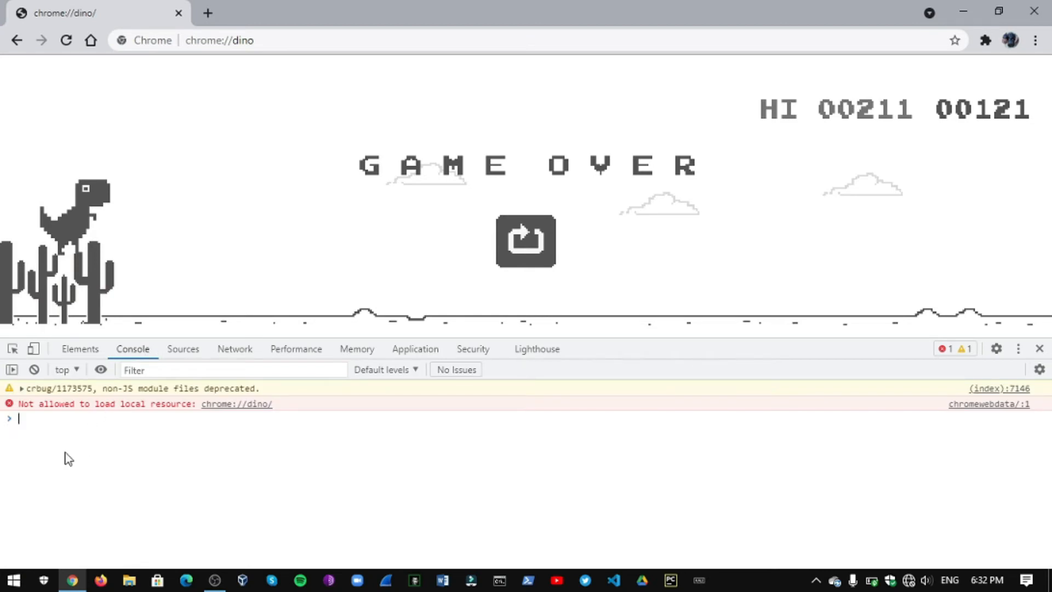
Type Runner.instance_.gameOver = () => {} into the DevTools console.
text(Runner)
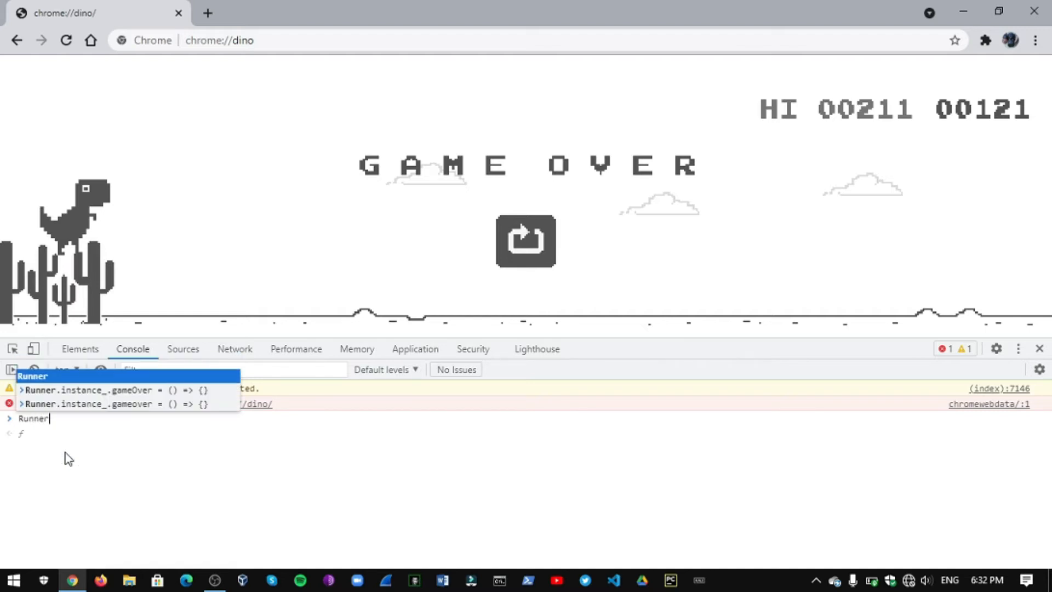
text(.instance_)
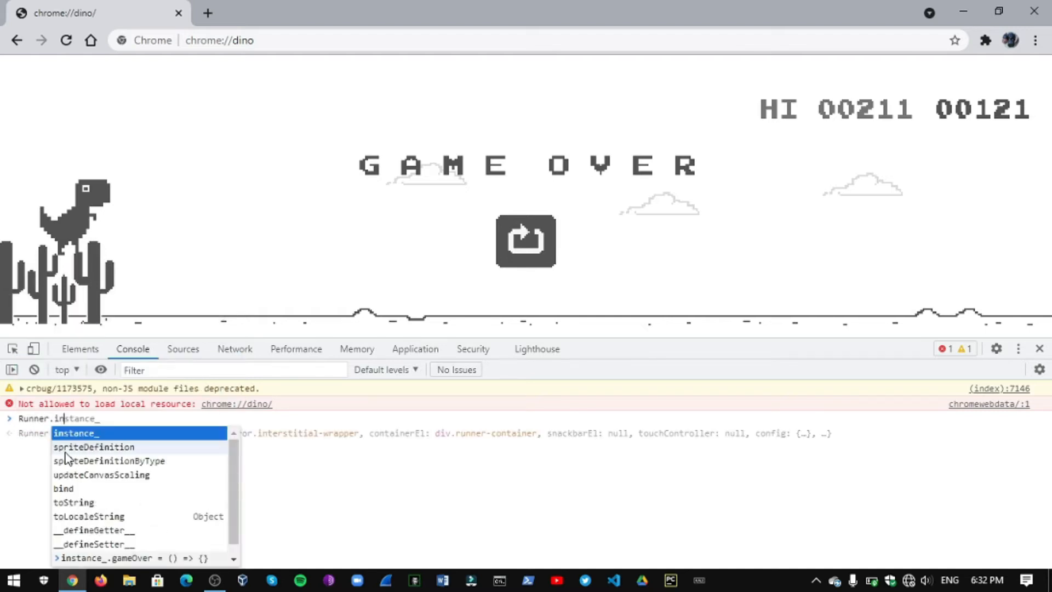
key(Return)
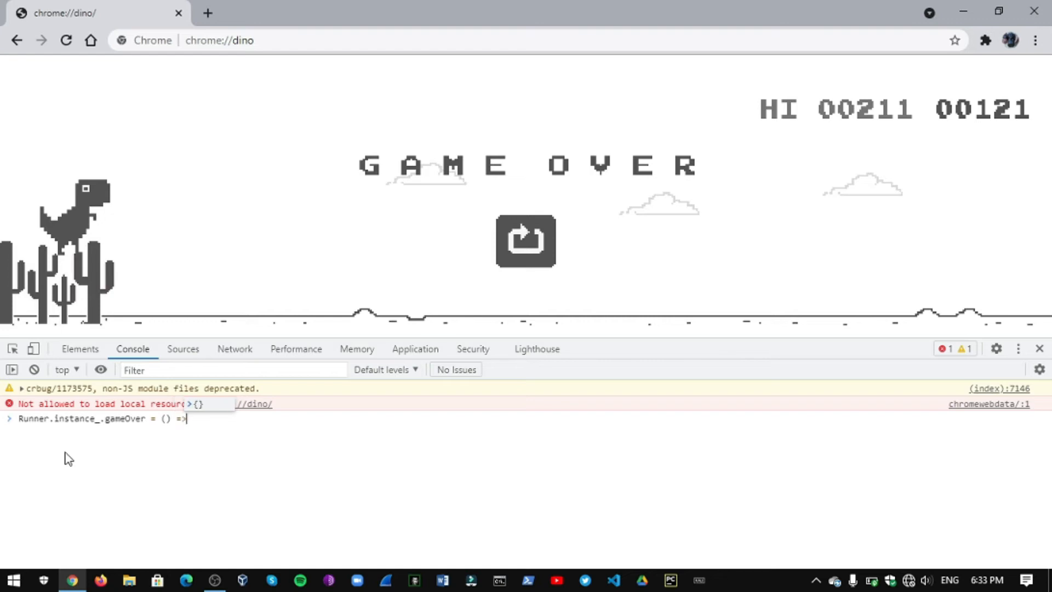
text({)
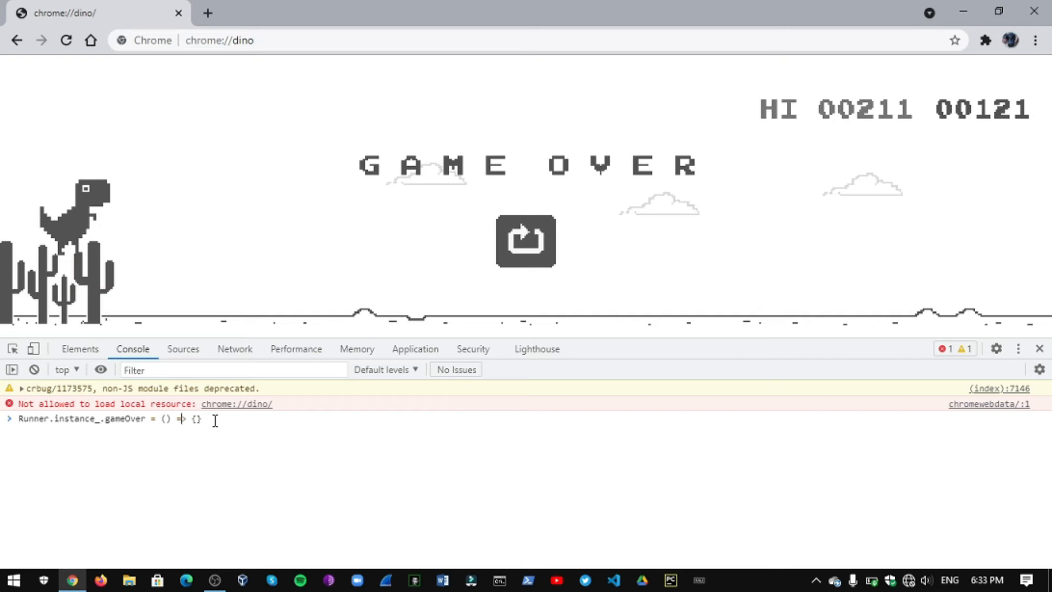
mouse_move(227, 438)
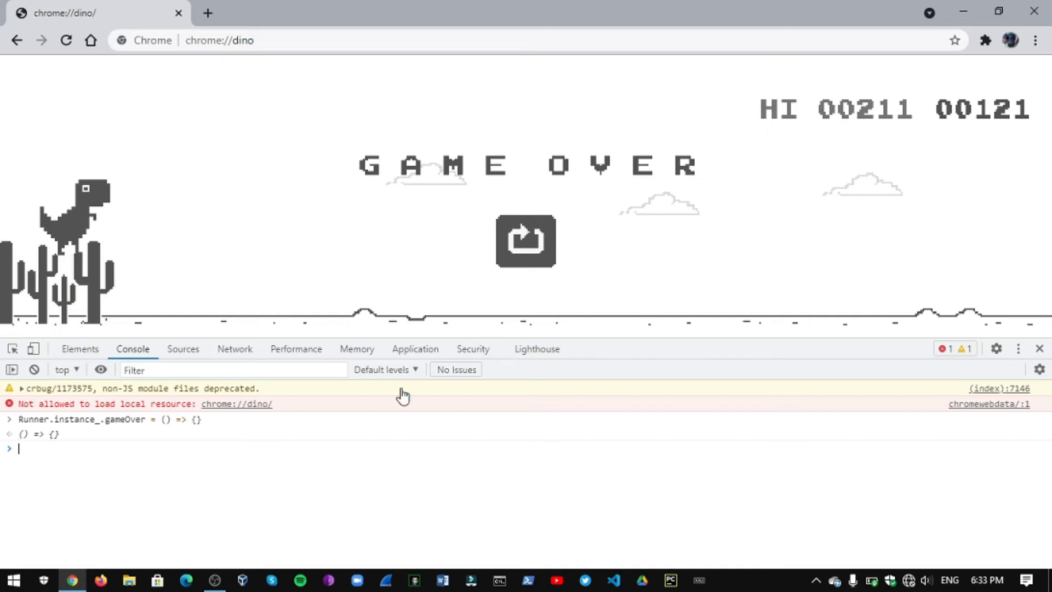
mouse_move(23, 430)
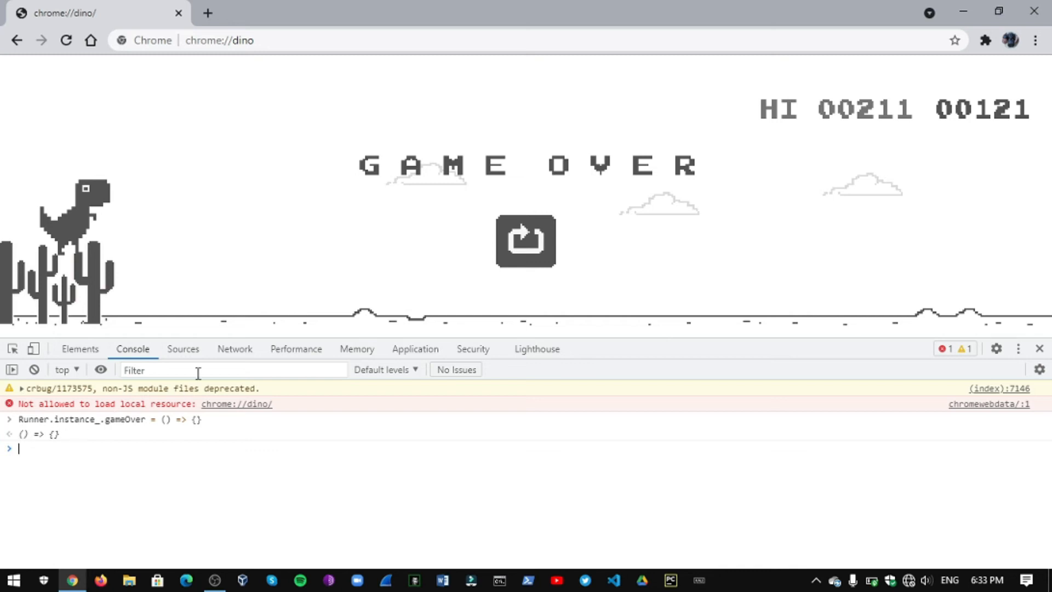
mouse_move(433, 289)
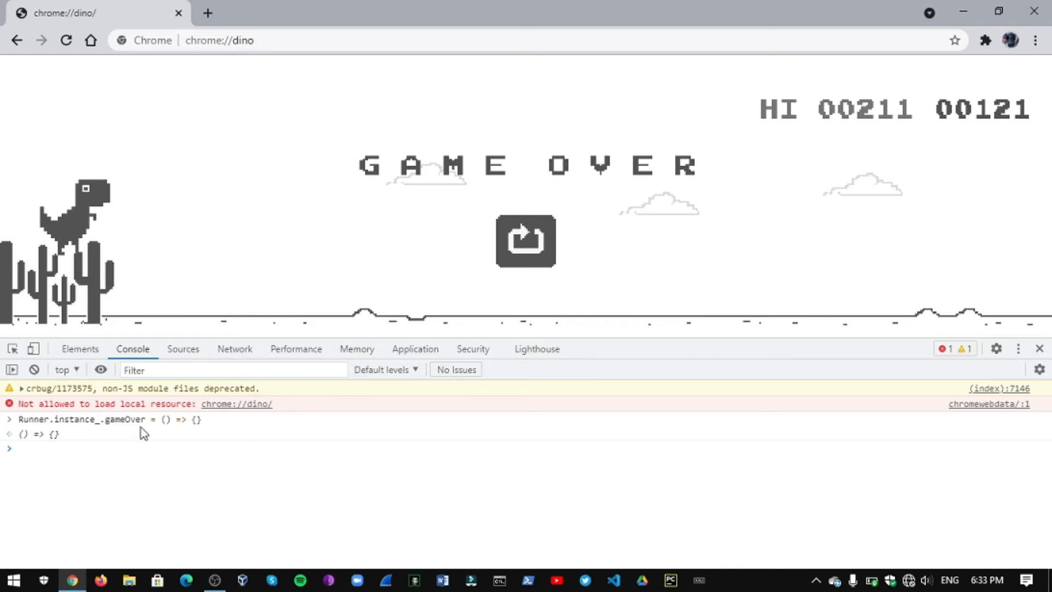
mouse_move(358, 279)
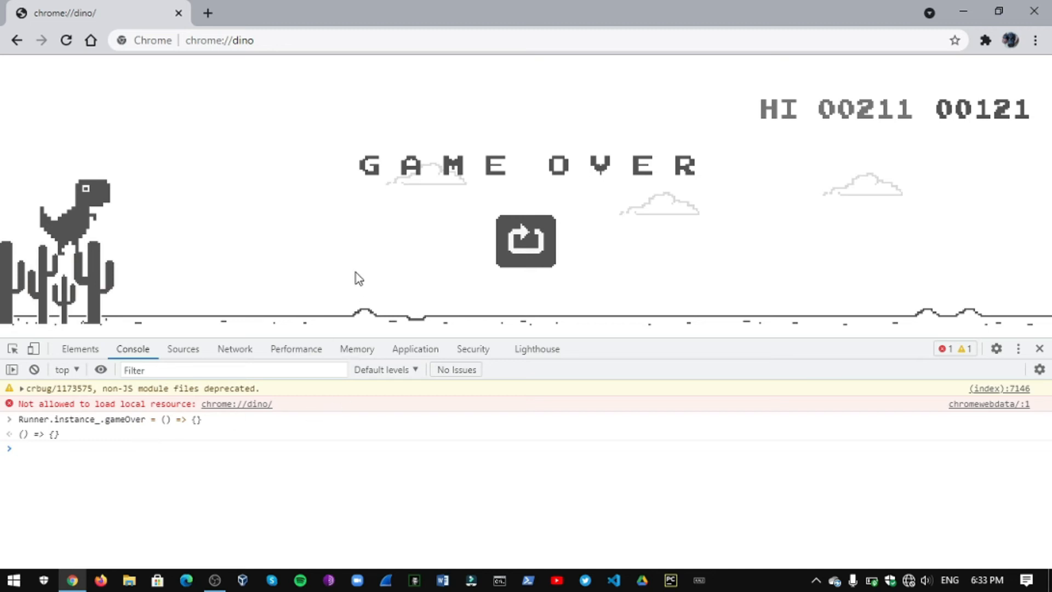
mouse_move(589, 149)
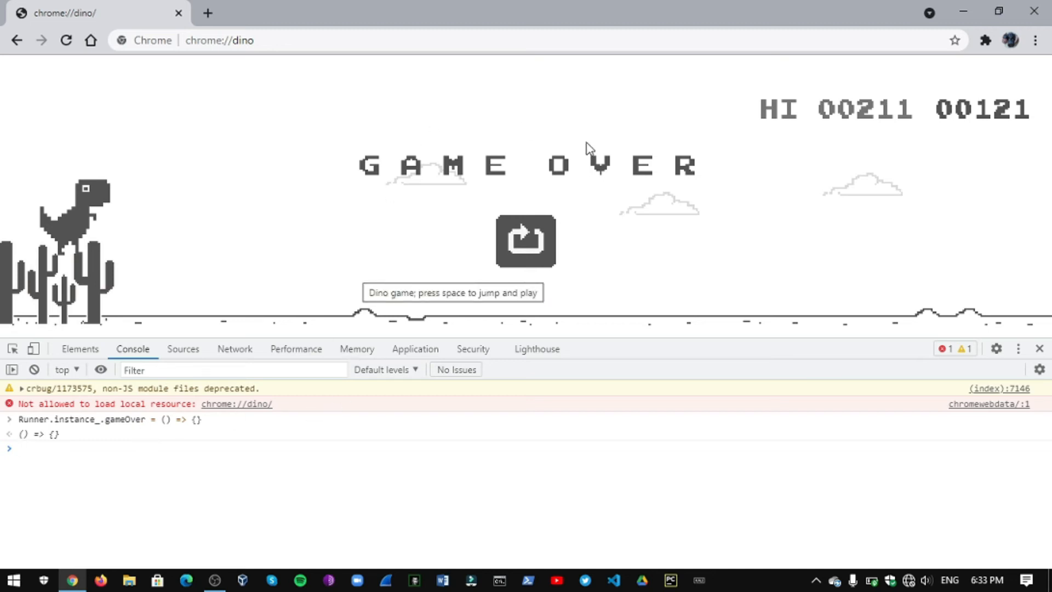
mouse_move(842, 262)
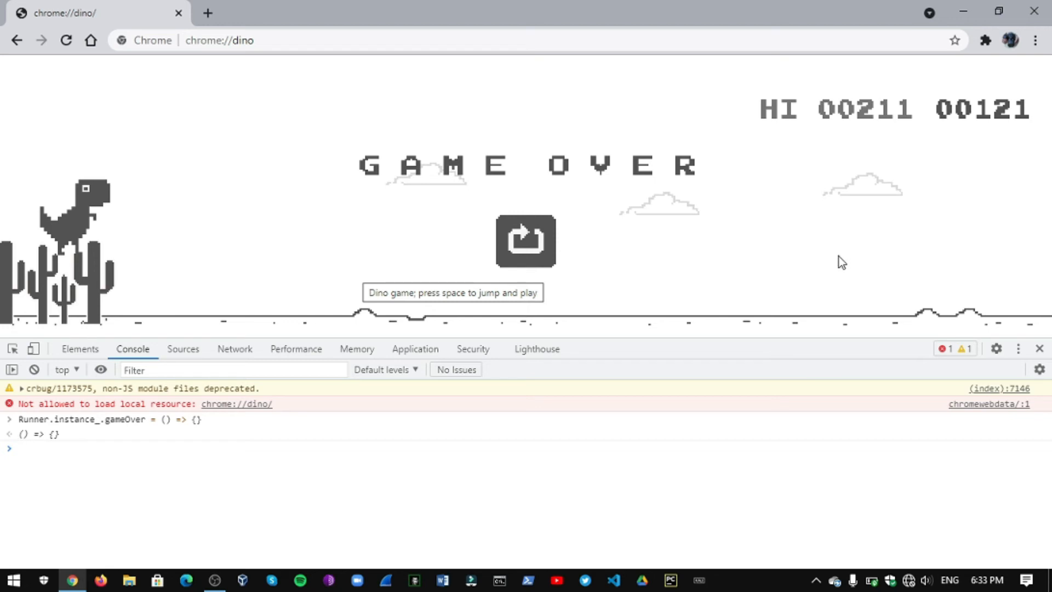
mouse_move(101, 423)
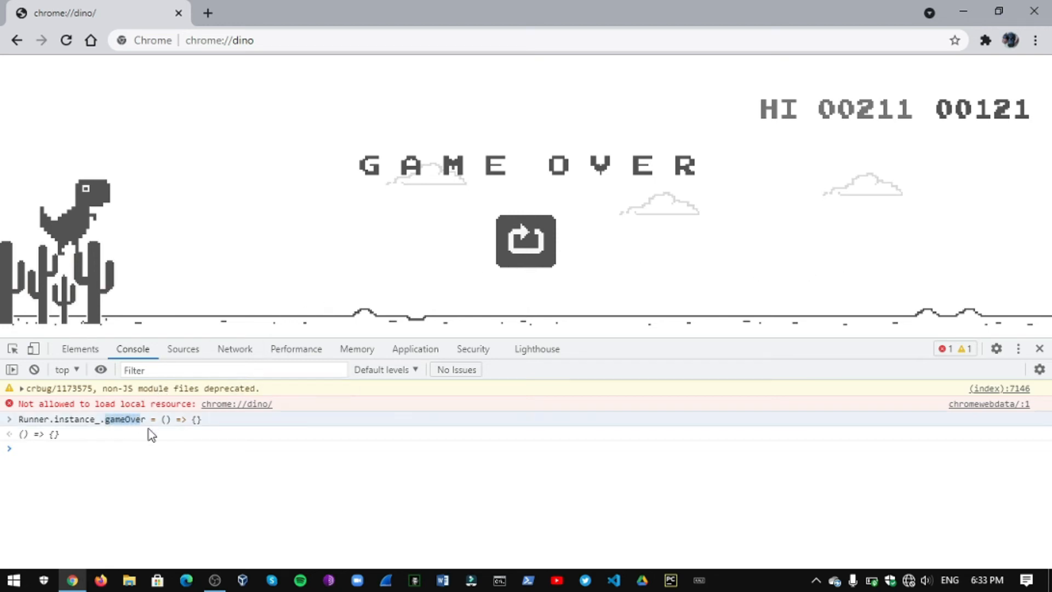
mouse_move(167, 427)
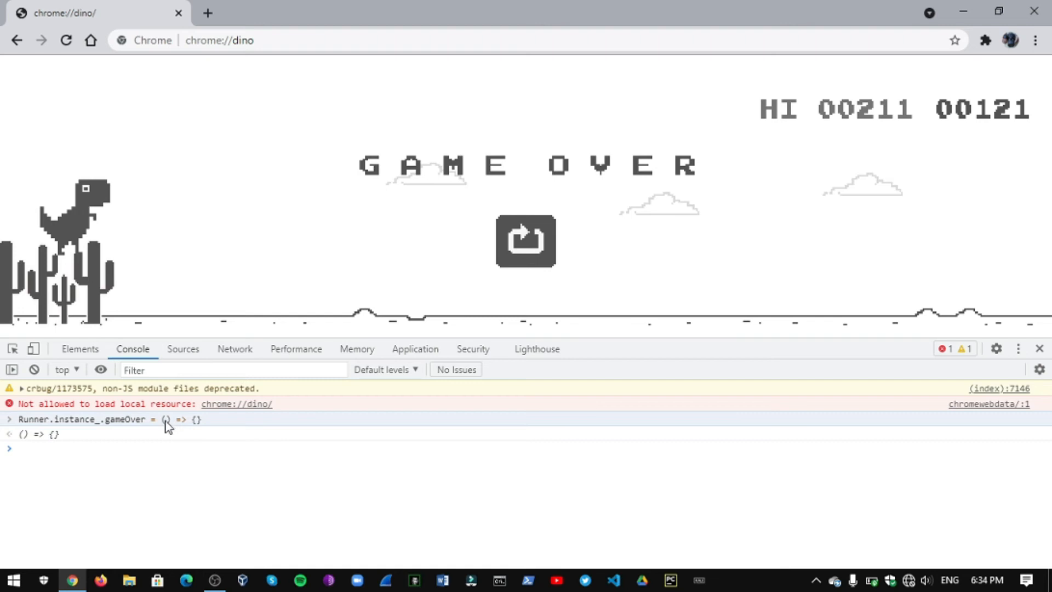
mouse_move(172, 433)
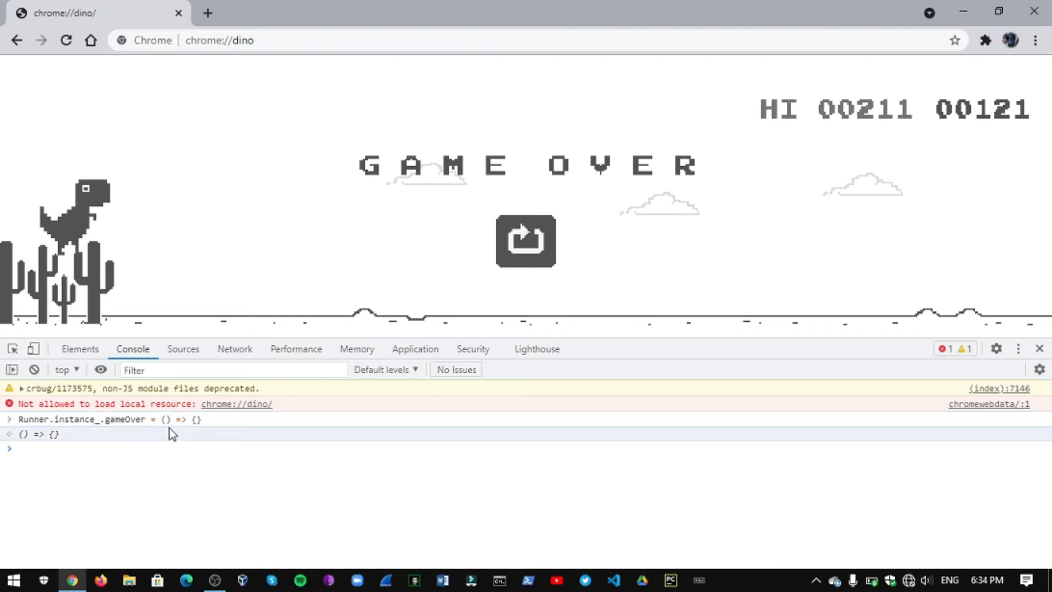
mouse_move(173, 426)
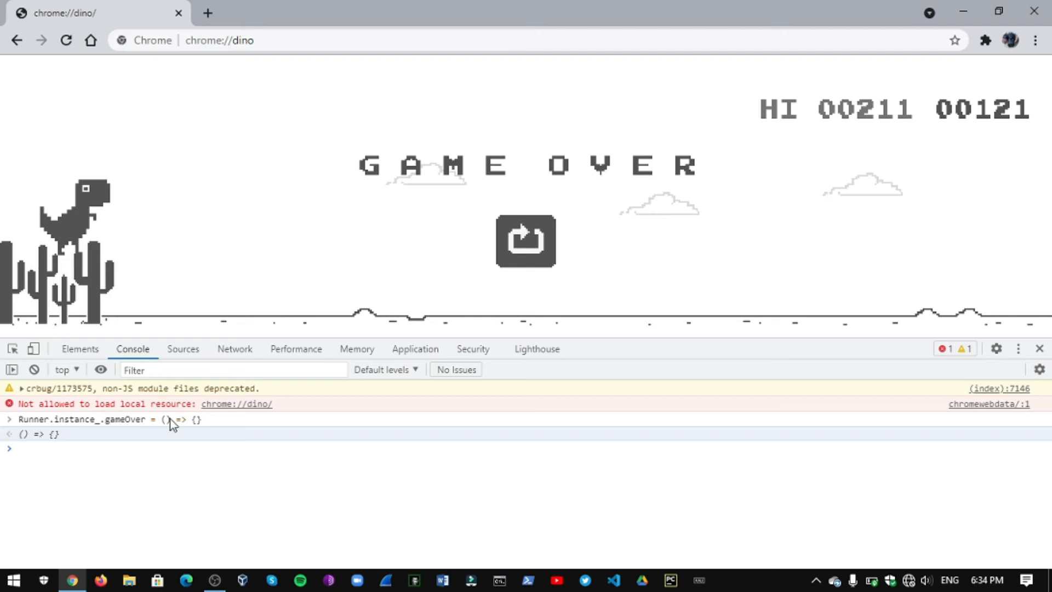
mouse_move(529, 260)
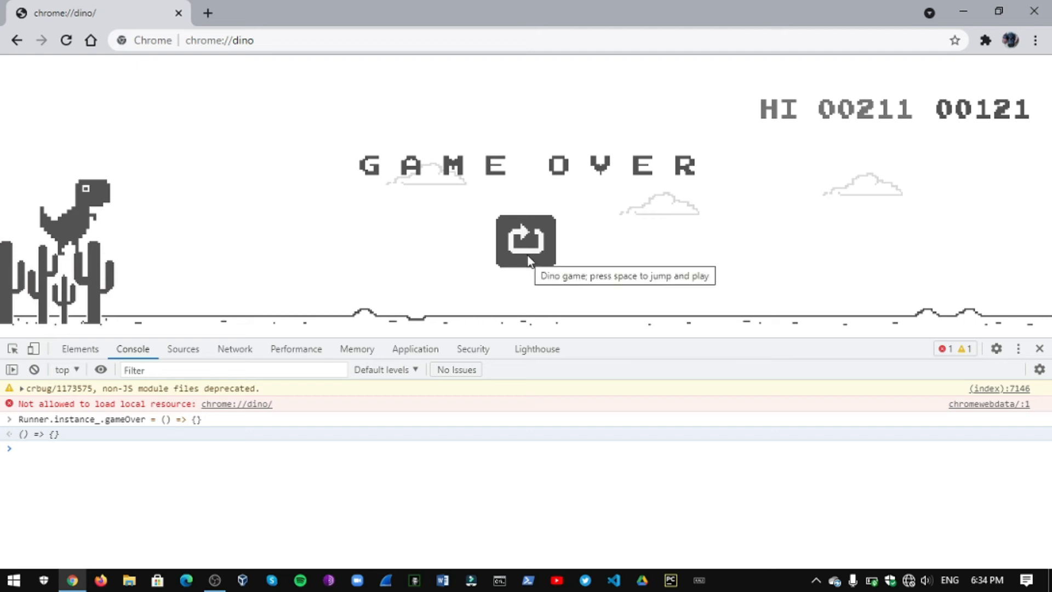
Restart the Dino game with the replay button on the Game Over screen.
click(525, 240)
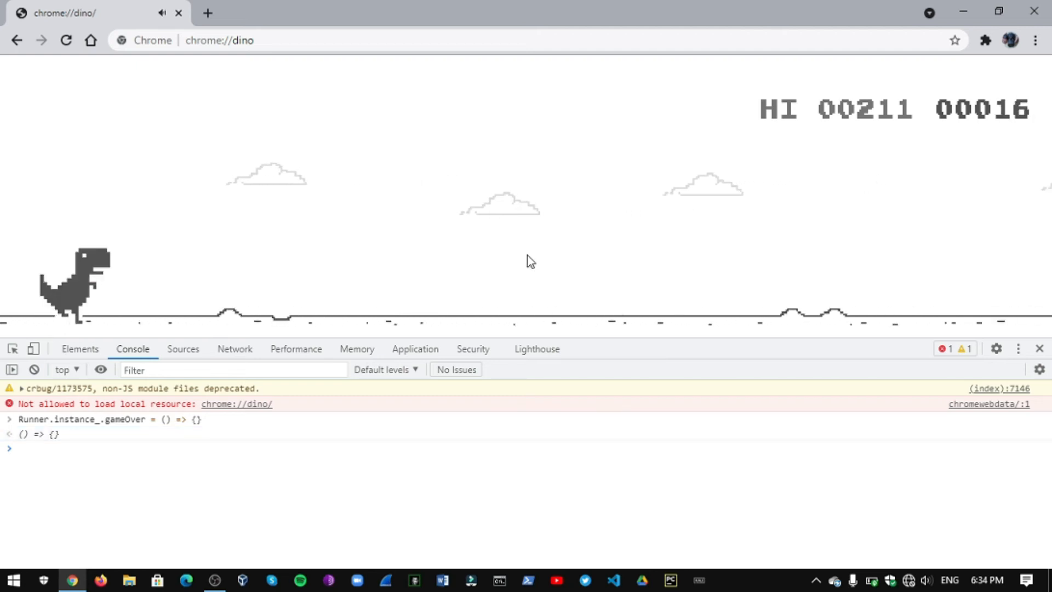